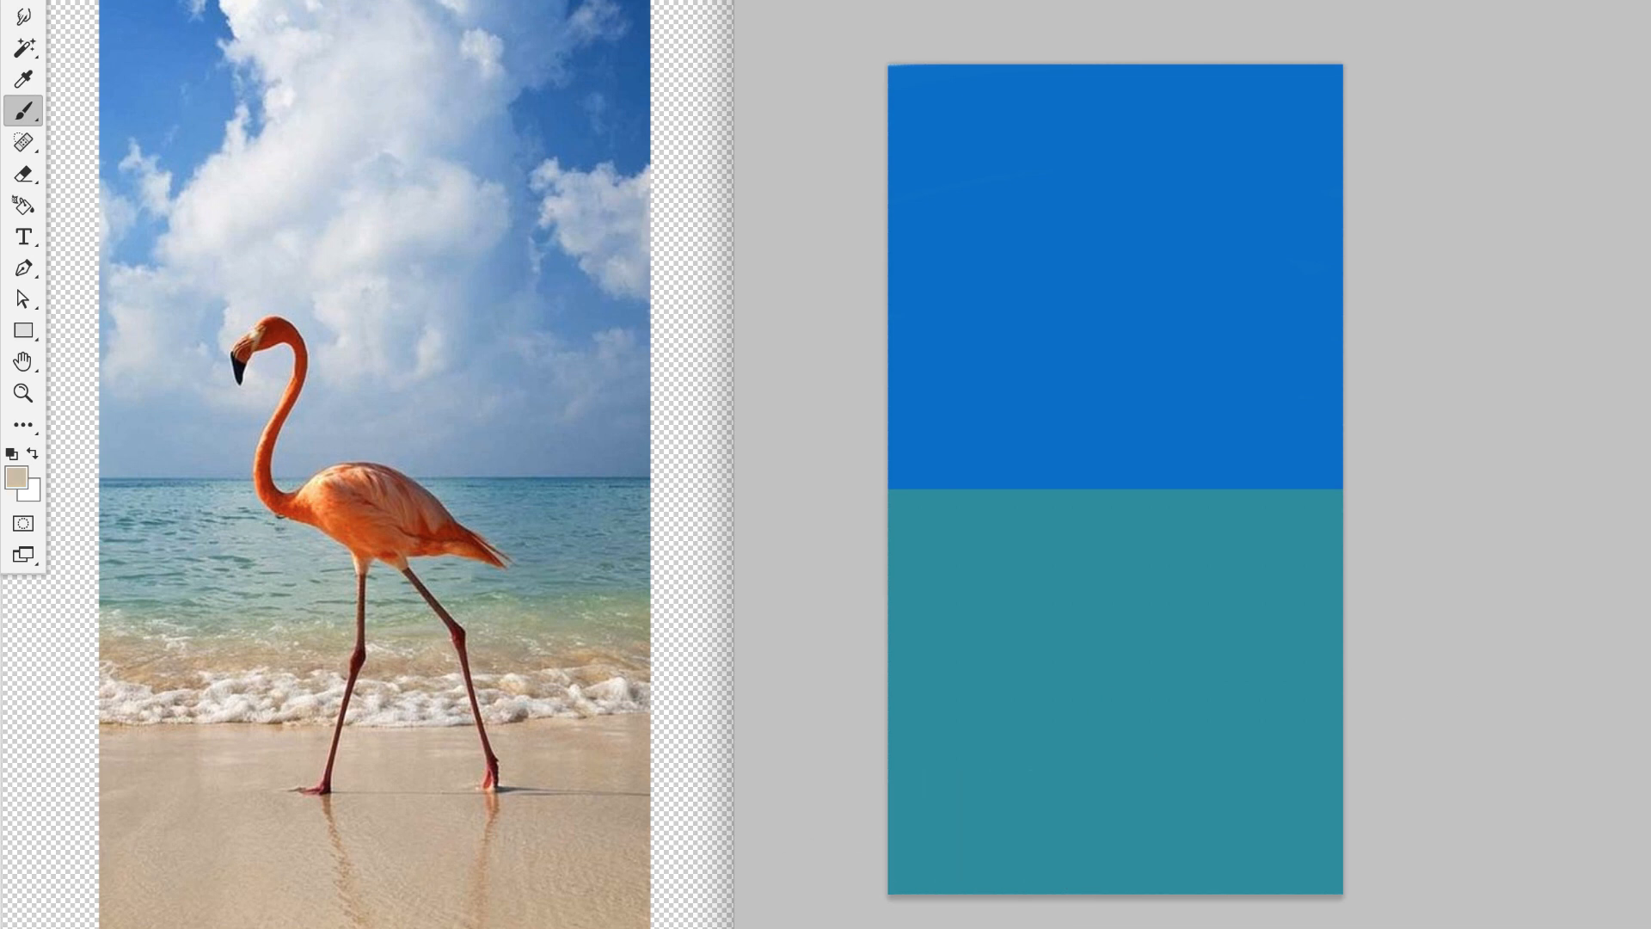
Paint a pale horizon strip and beige sand across the bottom of the canvas.
drag(953, 664, 1053, 689)
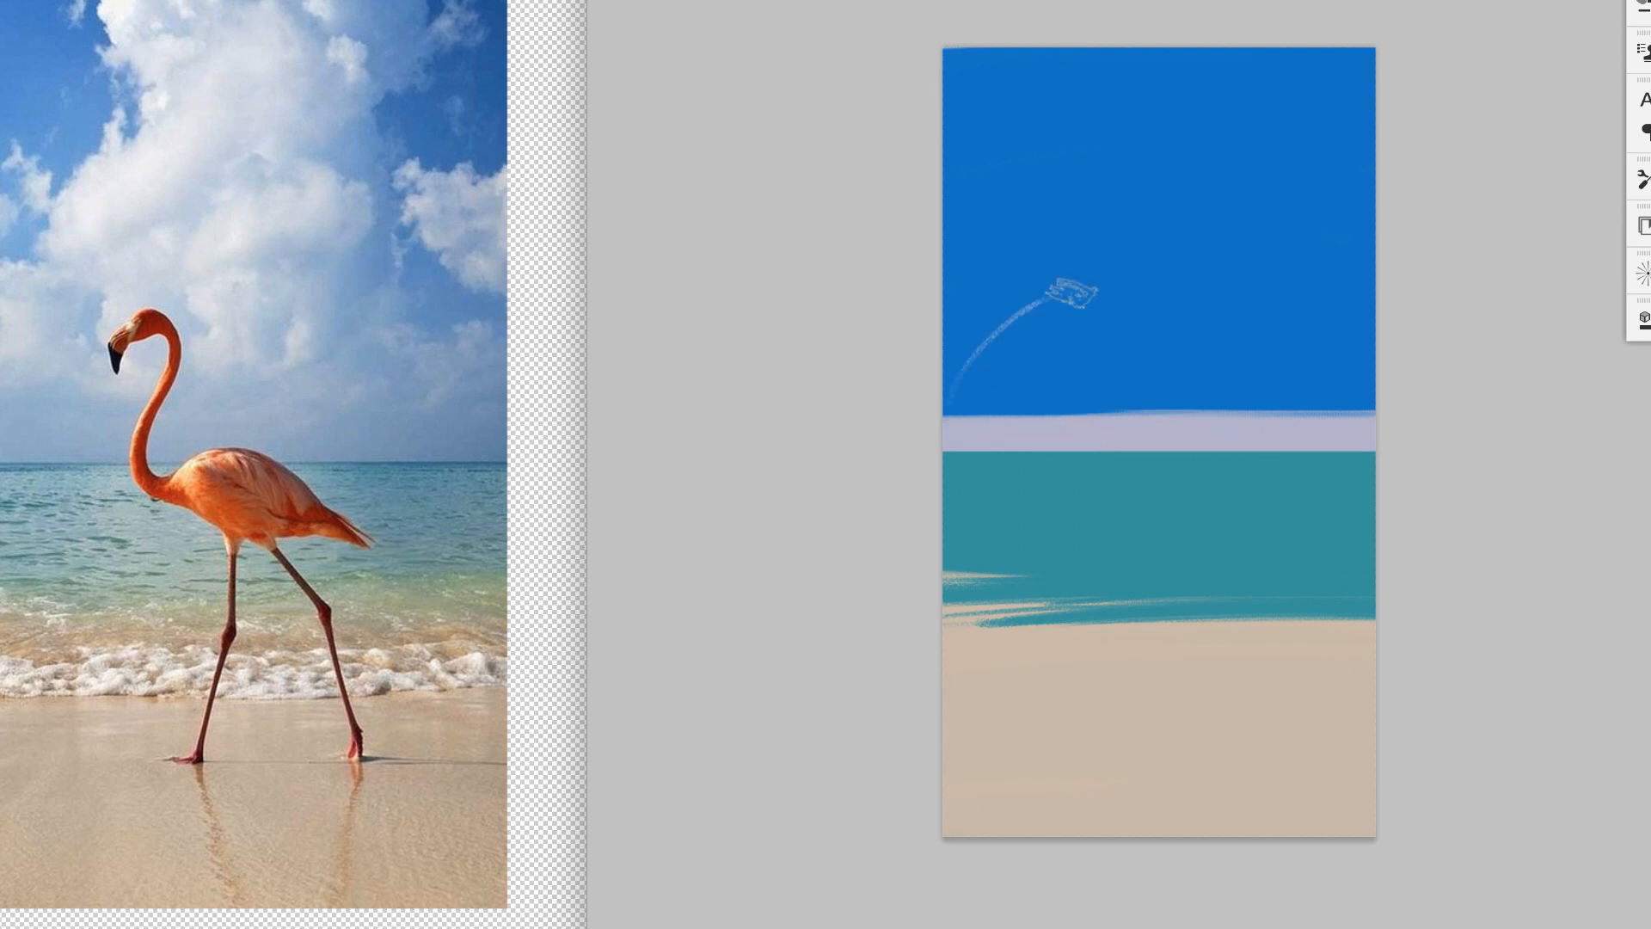
Brush tall pale blue-white cloud shapes upward across the sky.
drag(1074, 295, 1094, 94)
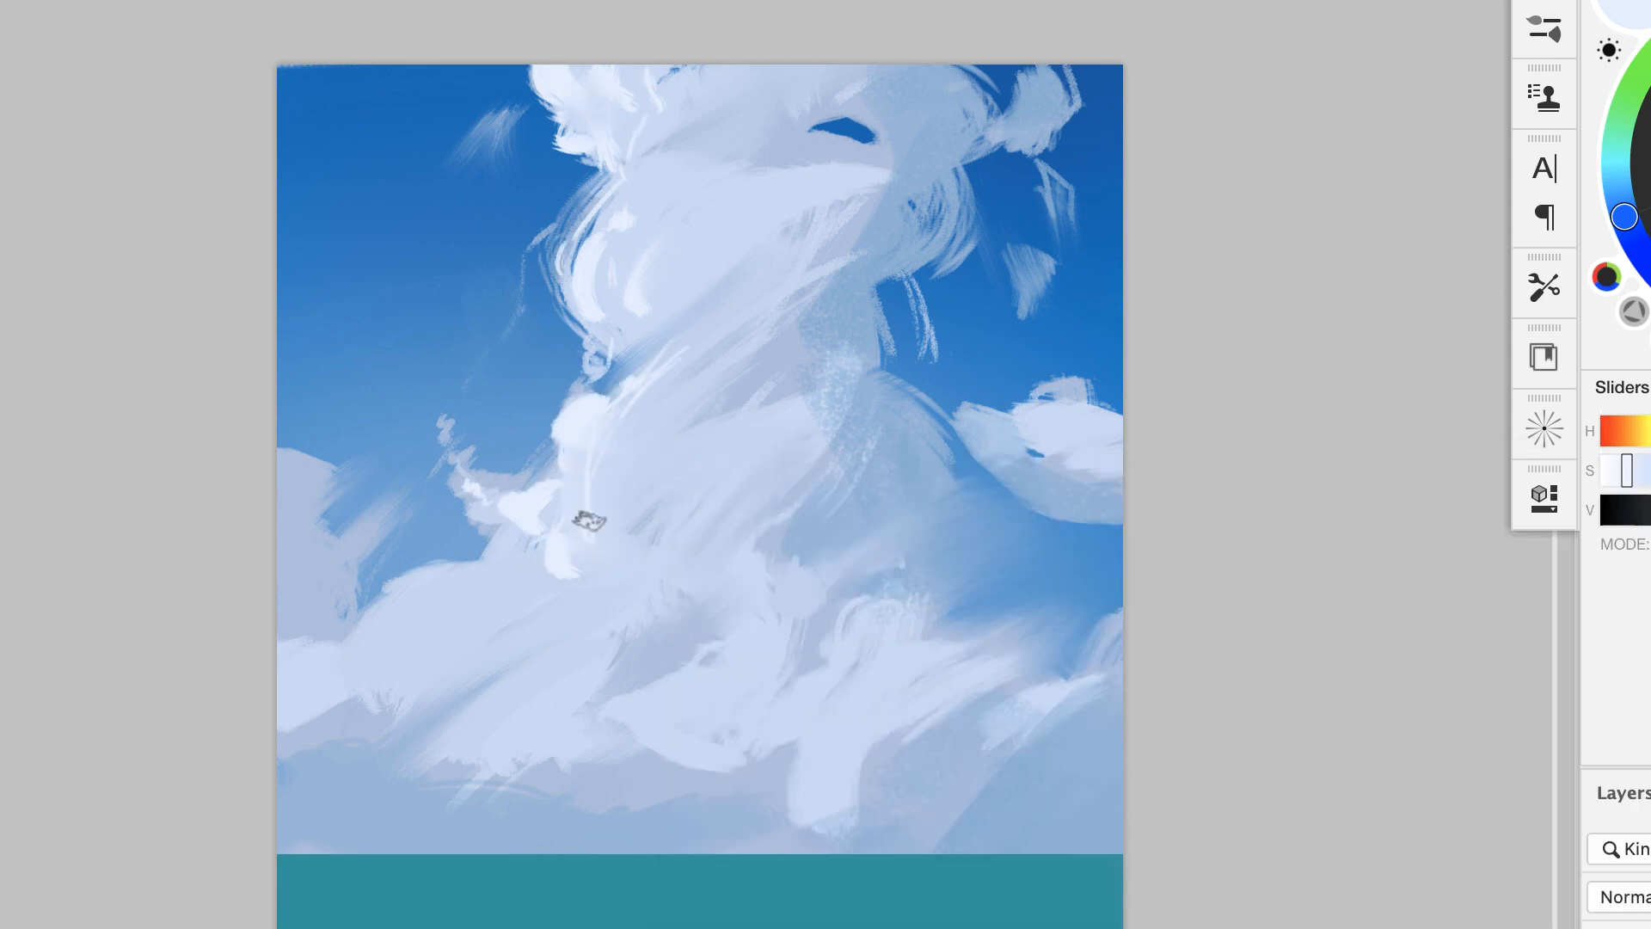
Brush a broad pale turquoise band of shallow water across the sea.
drag(590, 521, 358, 643)
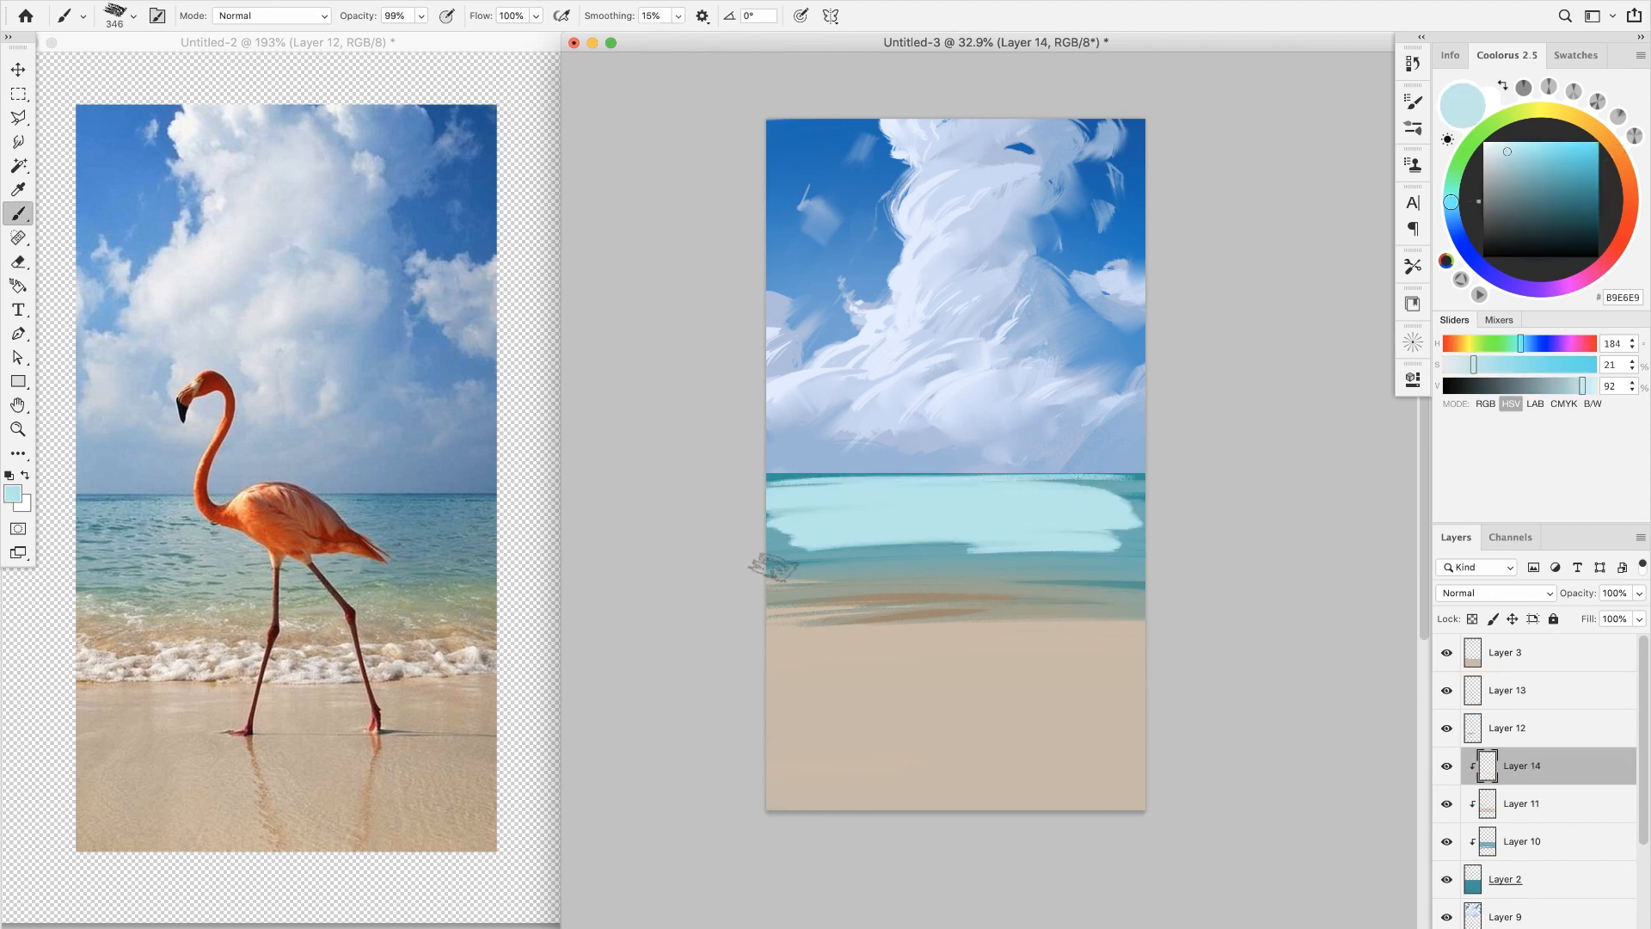
Blend light horizontal turquoise streaks into the sea for rippled water.
click(15, 262)
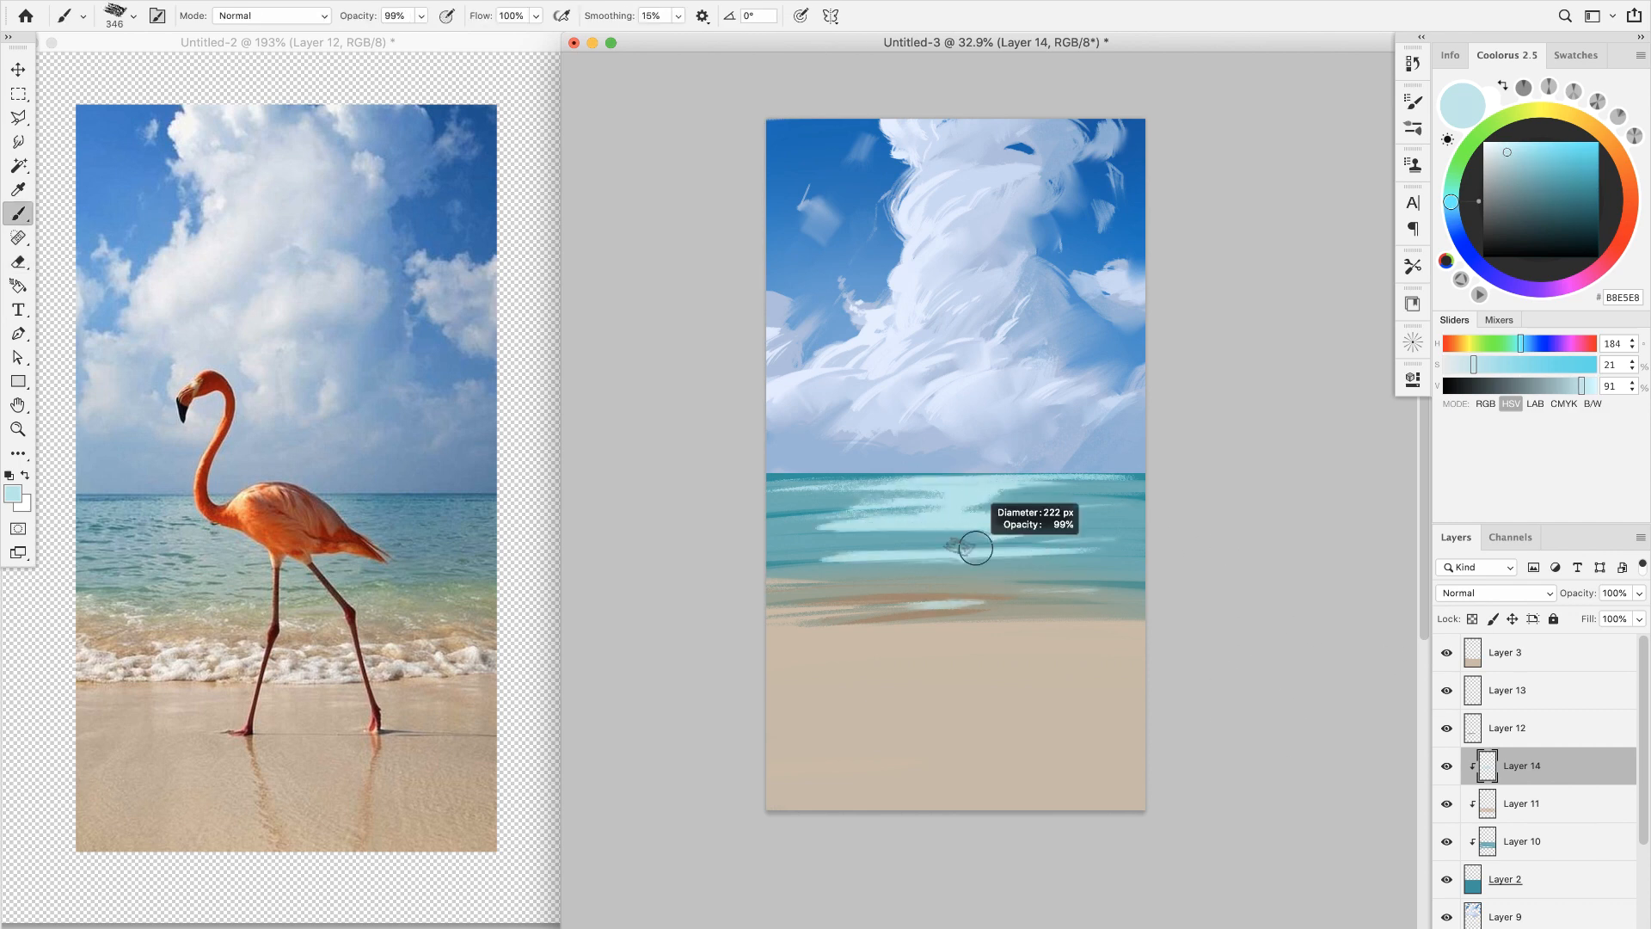
drag(947, 542, 985, 547)
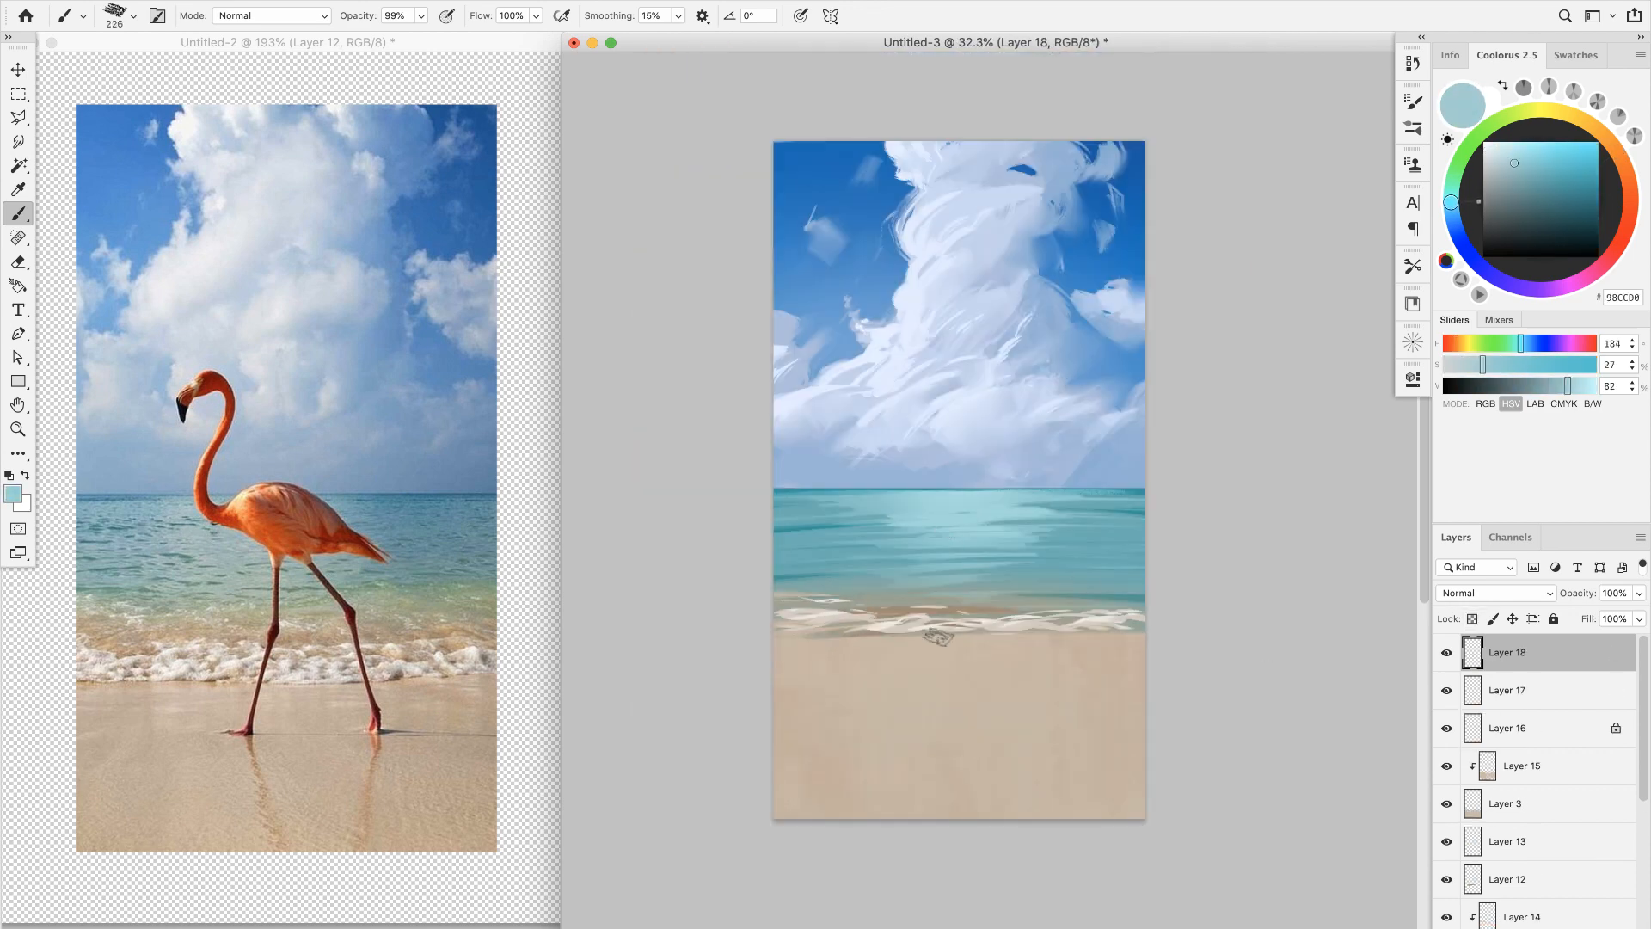
Paint the flamingo's curved body, neck, legs and reflection on the wet sand.
drag(916, 501, 1037, 511)
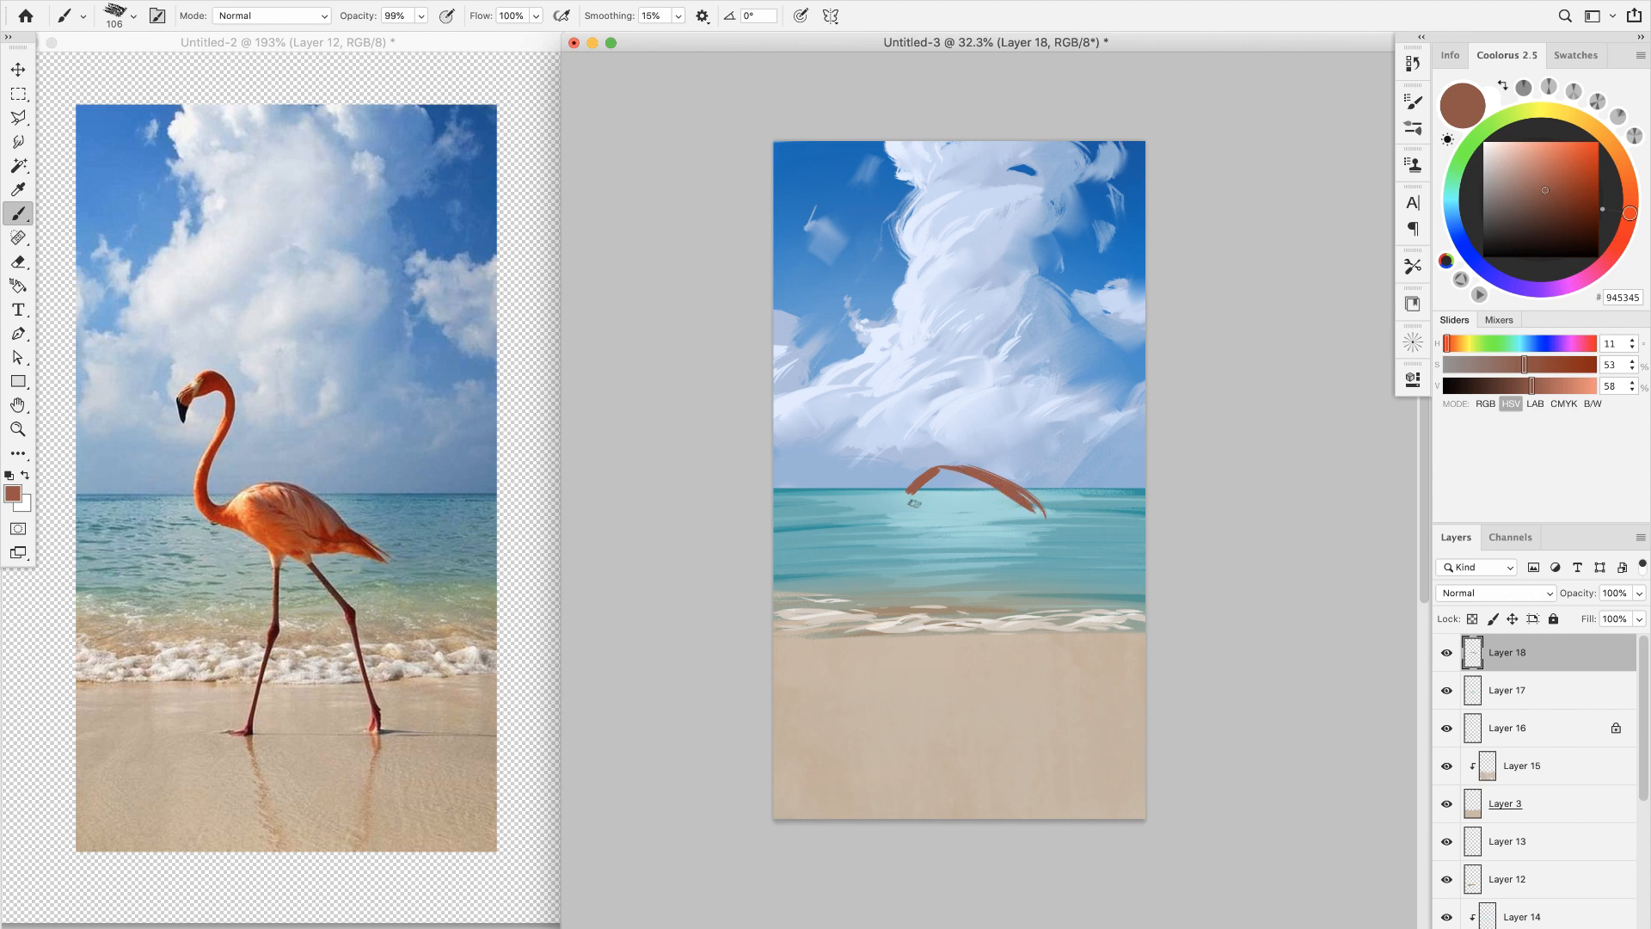
drag(916, 496, 1042, 527)
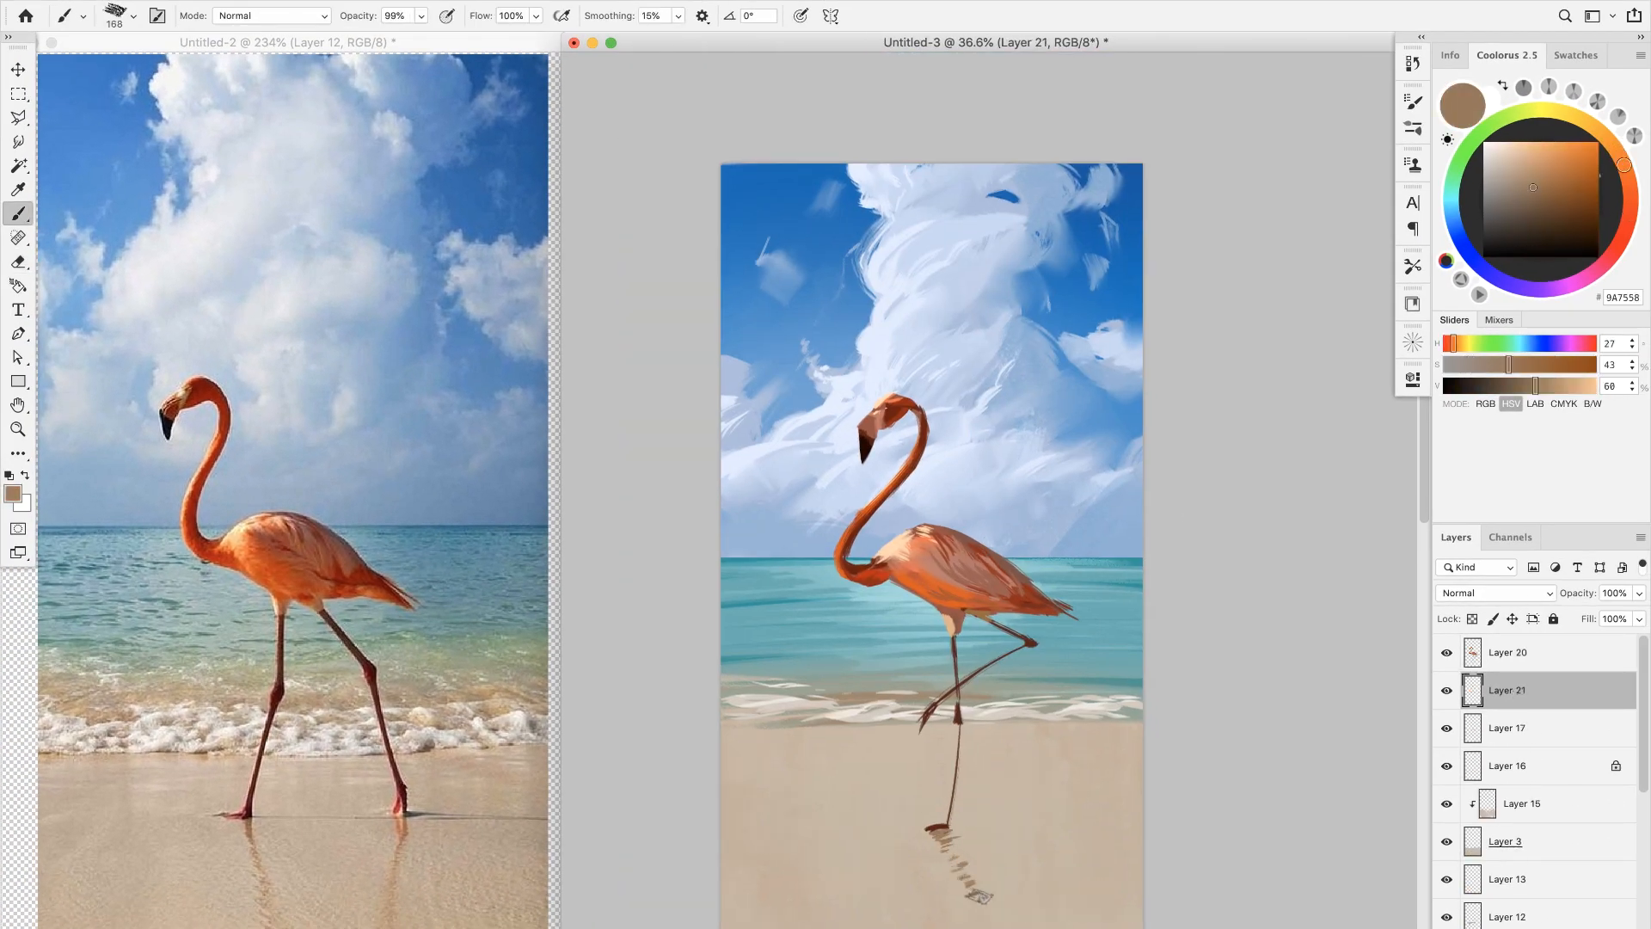
click(15, 261)
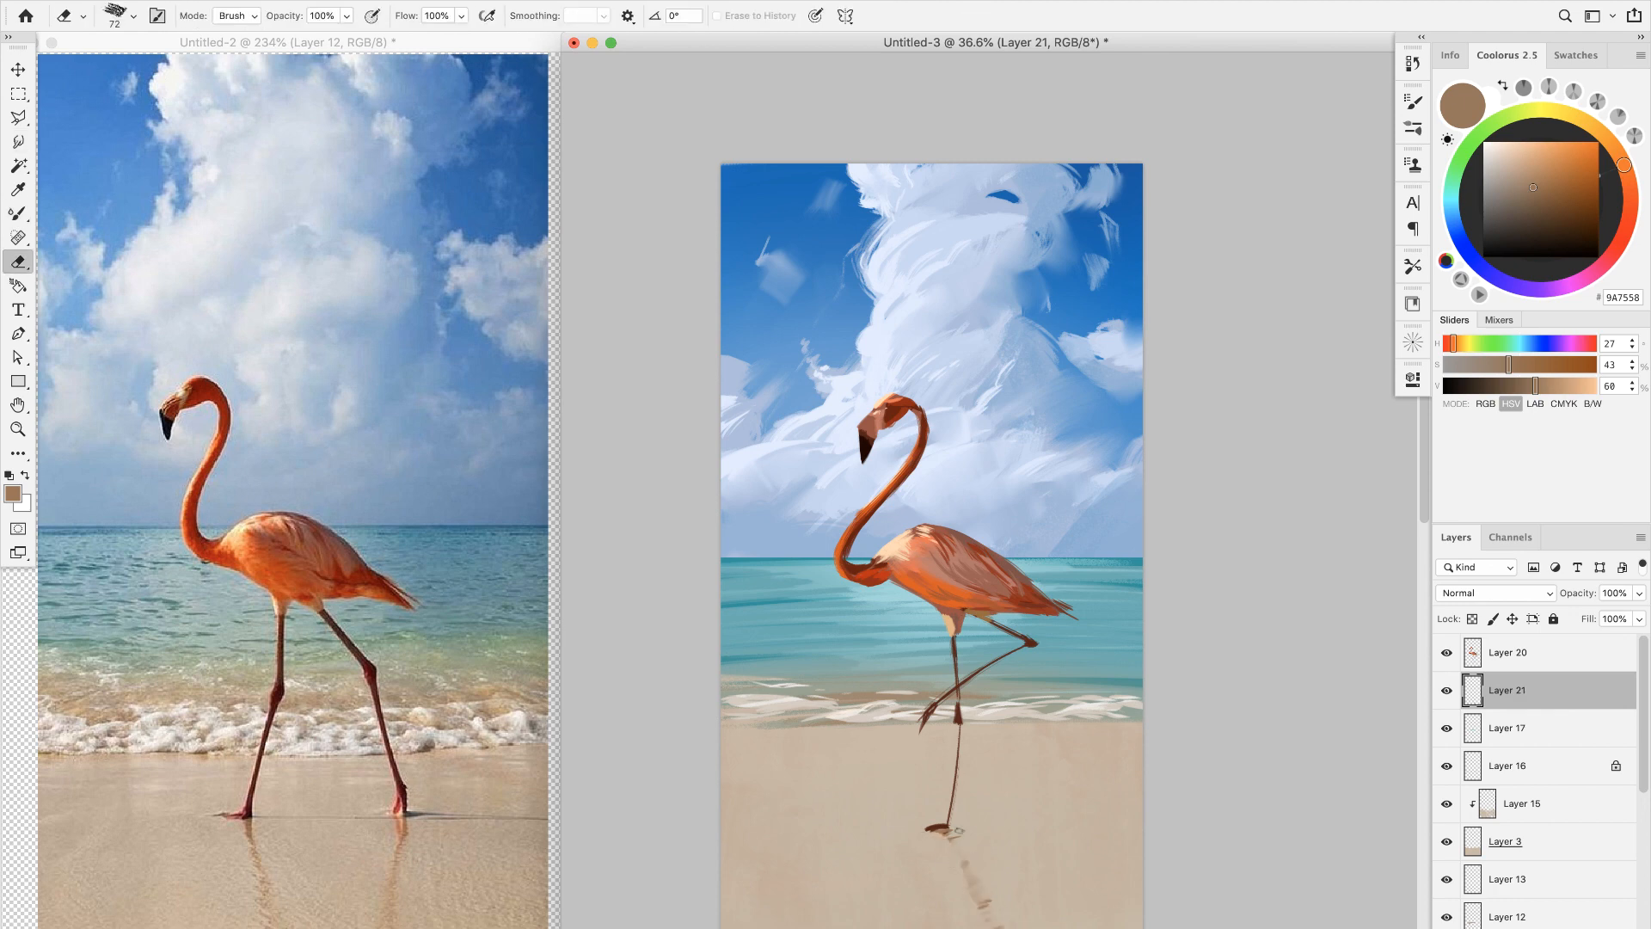